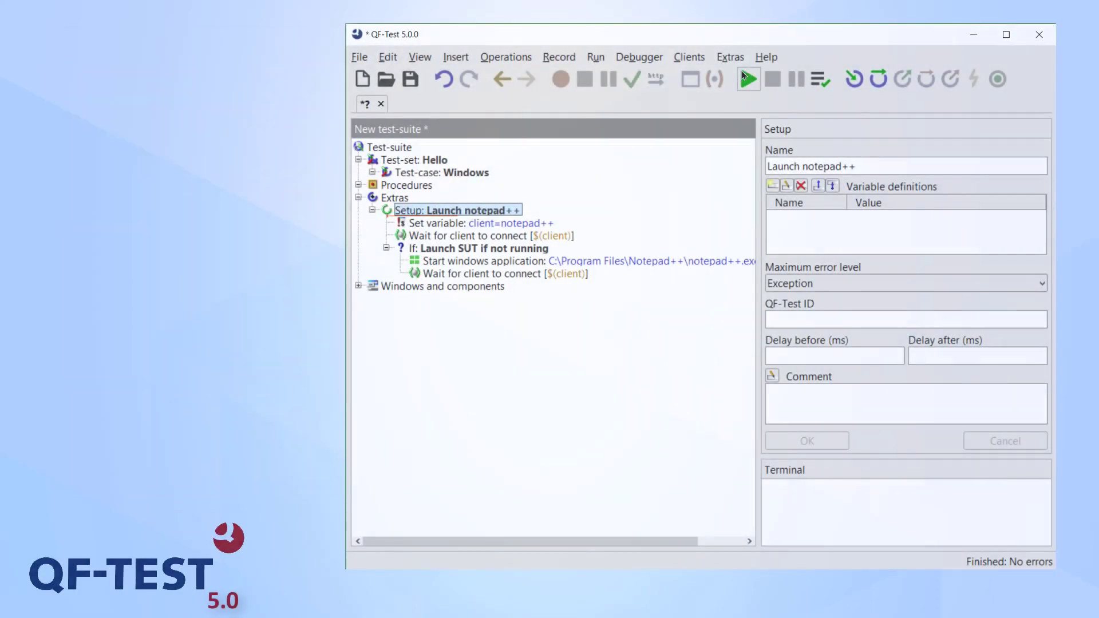
{"action": "mouse_move", "coordinate": [748, 79]}
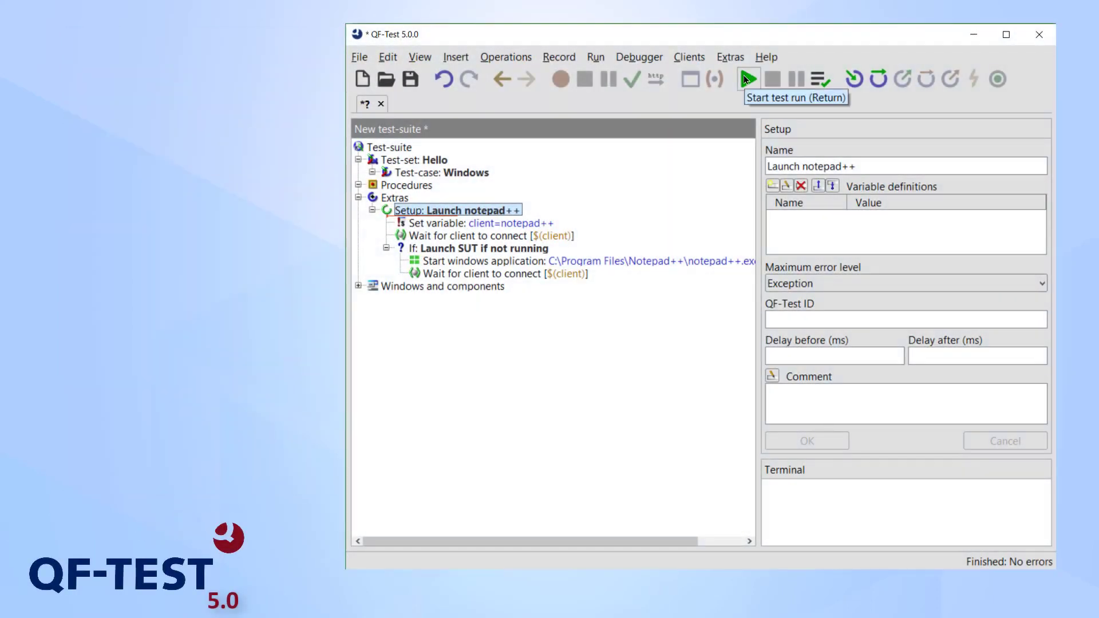
Run the Launch notepad++ setup and start recording actions in Notepad++.
{"action": "left_click", "coordinate": [748, 79]}
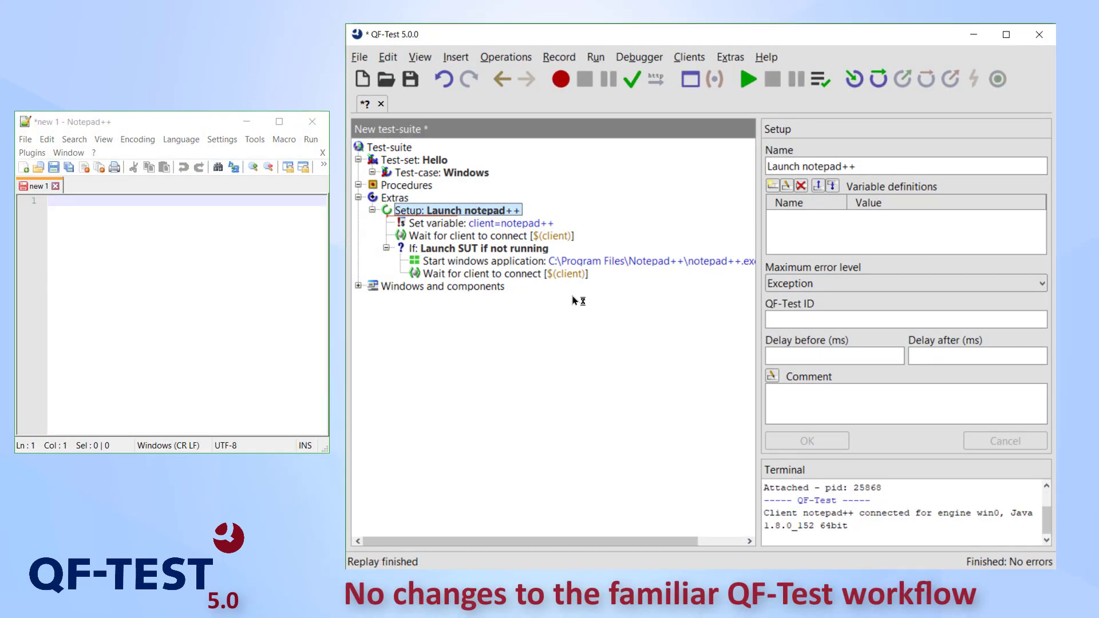
{"action": "left_click", "coordinate": [452, 173]}
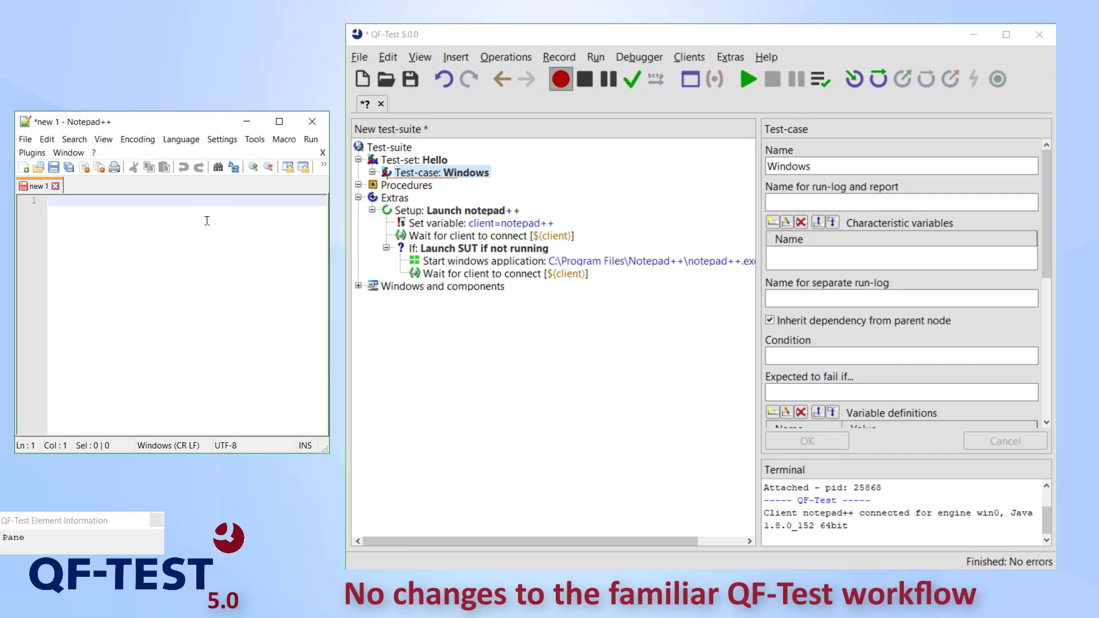
Record typing 'Hello Windows :)' in Notepad++, then replay the recorded test case.
{"action": "type", "text": "Hello Windows :)"}
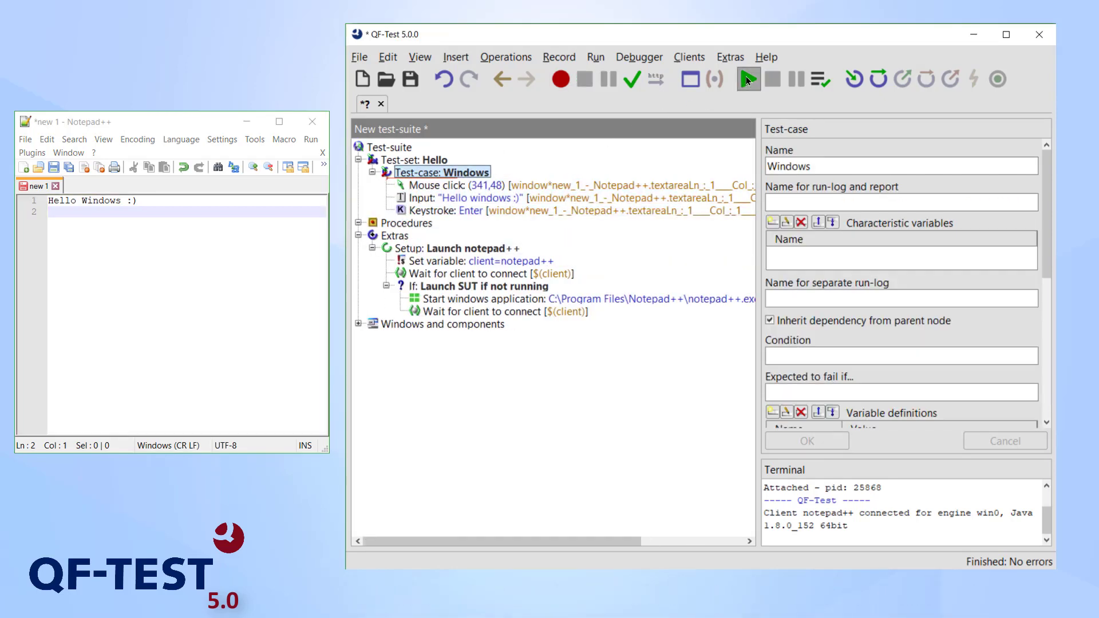
{"action": "left_click", "coordinate": [748, 79]}
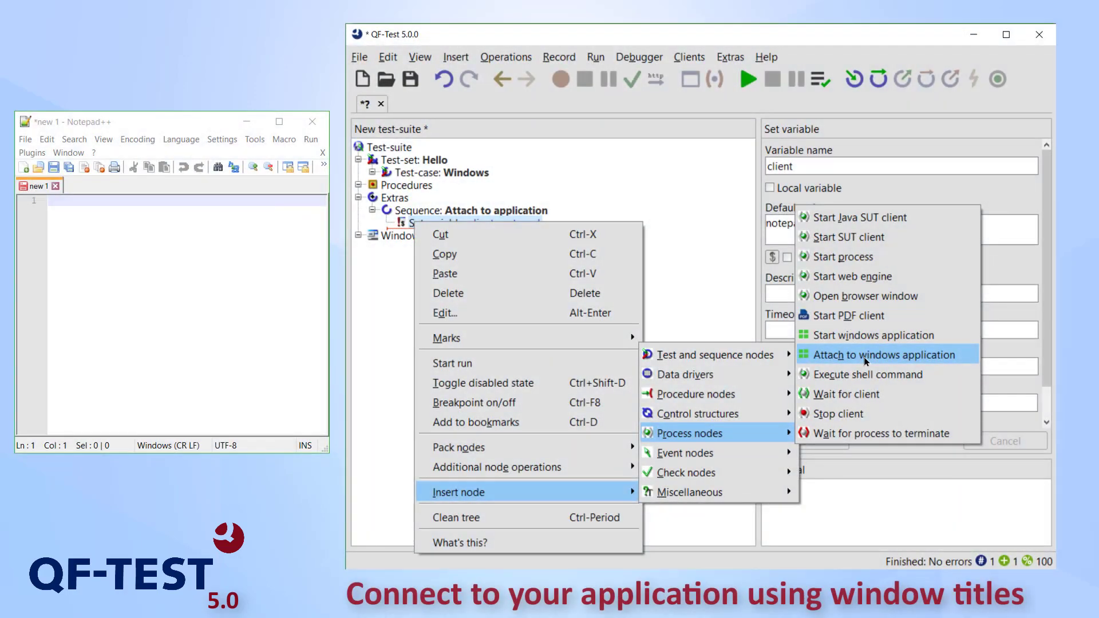
Insert an Attach to windows application step with title regexp '.?new [0-9] - No'.
{"action": "left_click", "coordinate": [881, 354]}
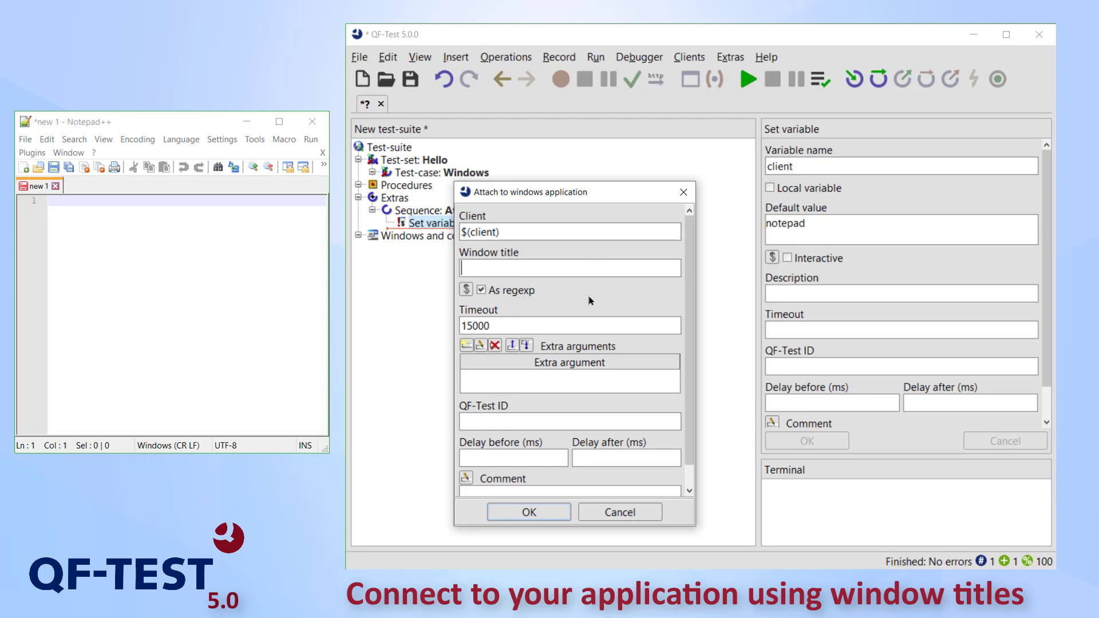
{"action": "type", "text": ".?new [0-9] - No"}
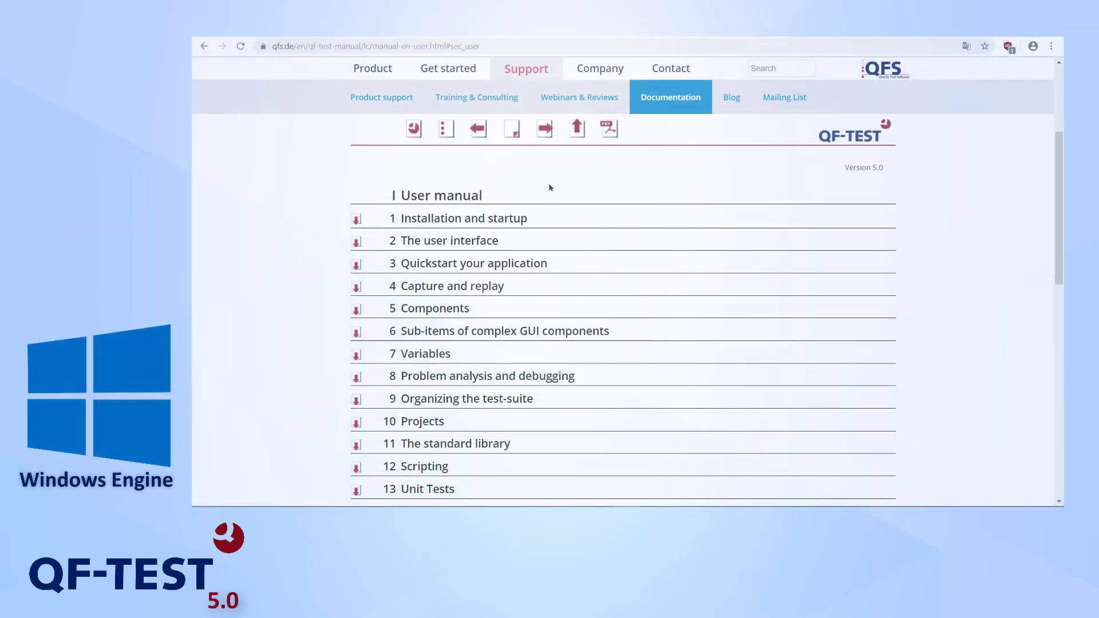
Scroll down through the QF-Test user manual's chapter list.
{"action": "scroll", "scroll_direction": "down", "scroll_amount": 3}
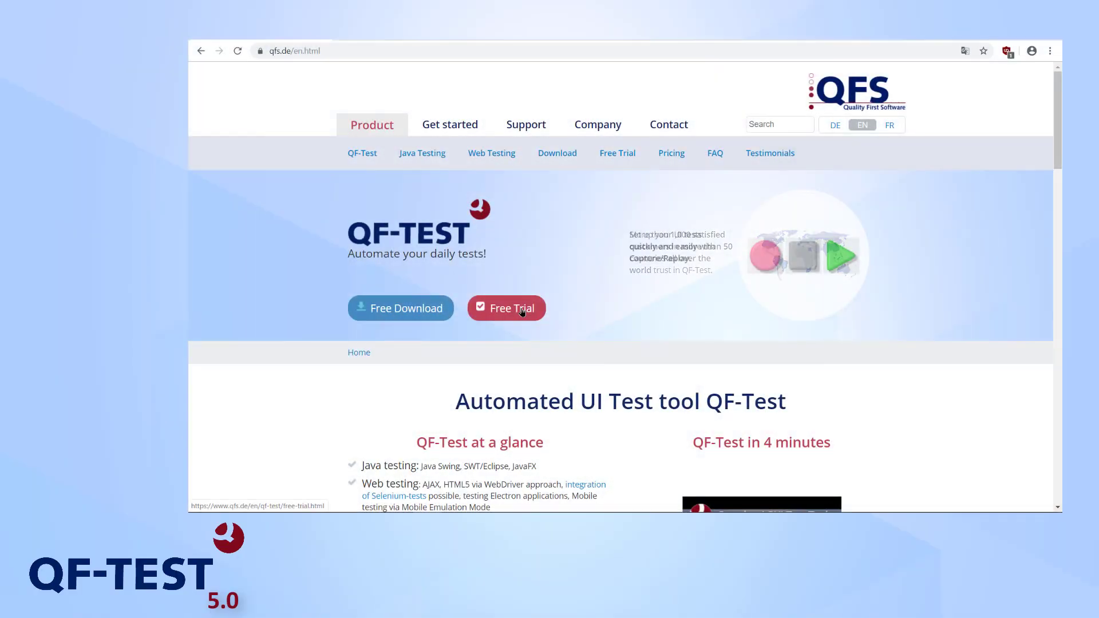
Open the free trial licence request form and enter company 'QFS'.
{"action": "left_click", "coordinate": [505, 308]}
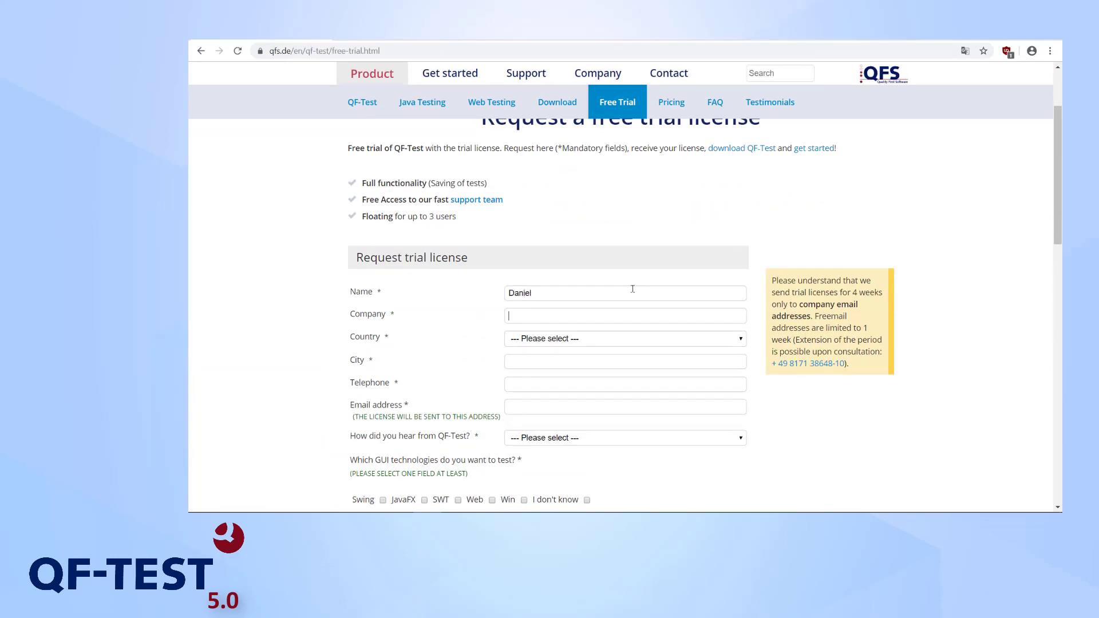
{"action": "type", "text": "QFS"}
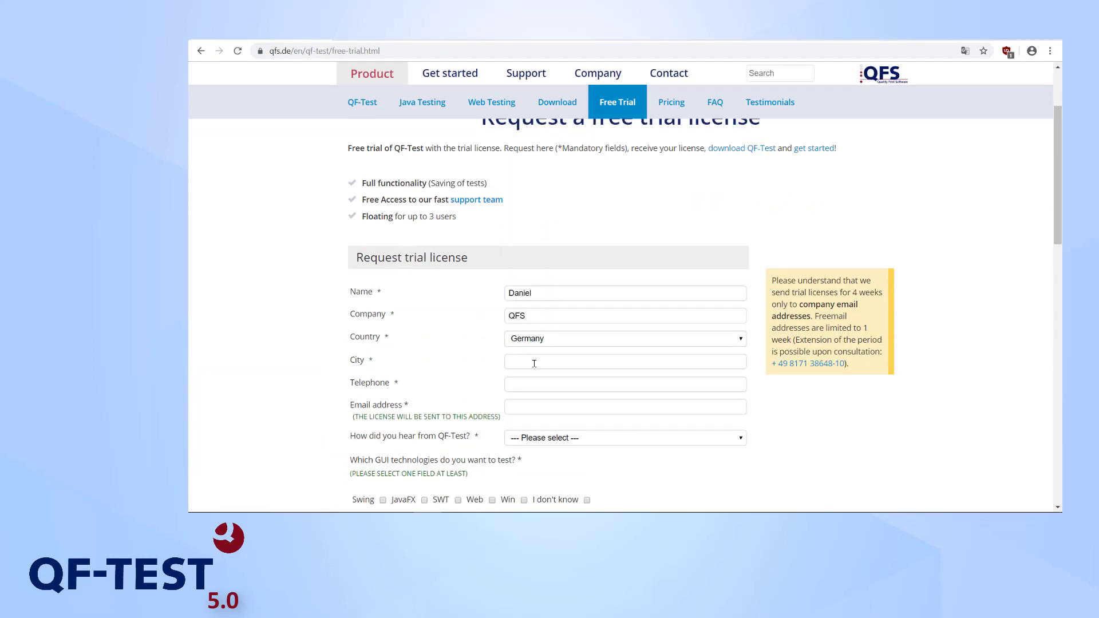